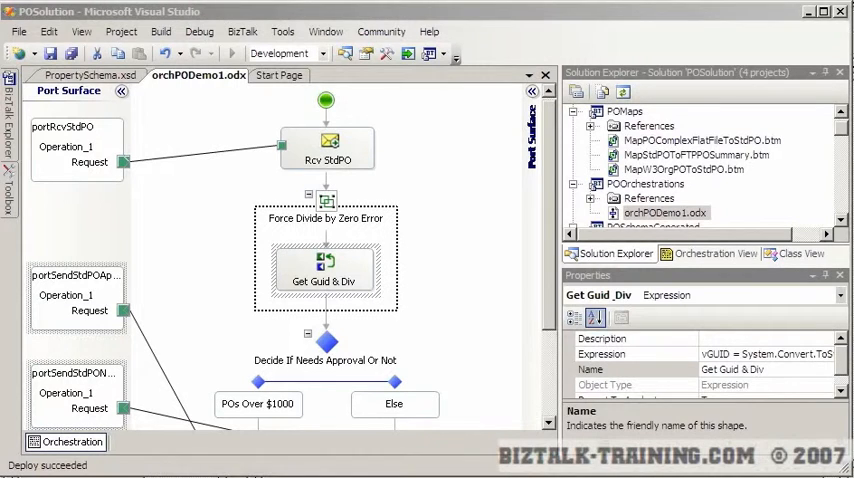
Insert an empty Scope_1 on the connector above Get Guid & Div in the divide-by-zero group.
{"action": "left_click", "coordinate": [324, 276]}
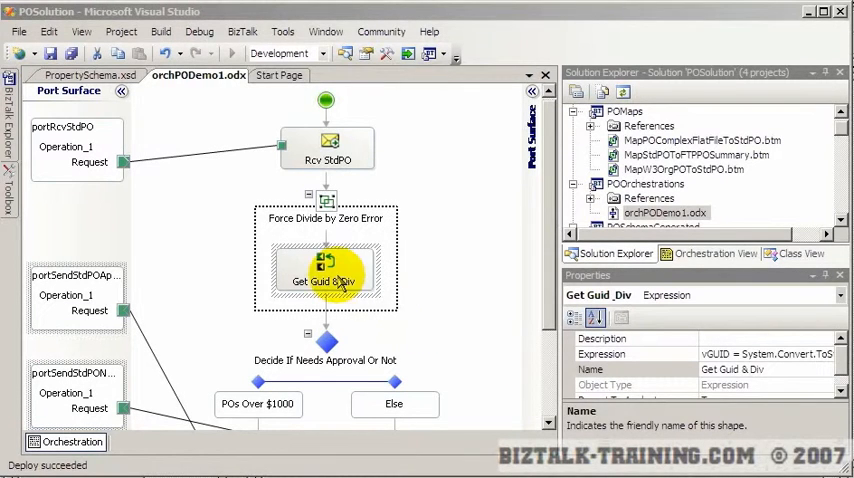
{"action": "double_click", "coordinate": [324, 280]}
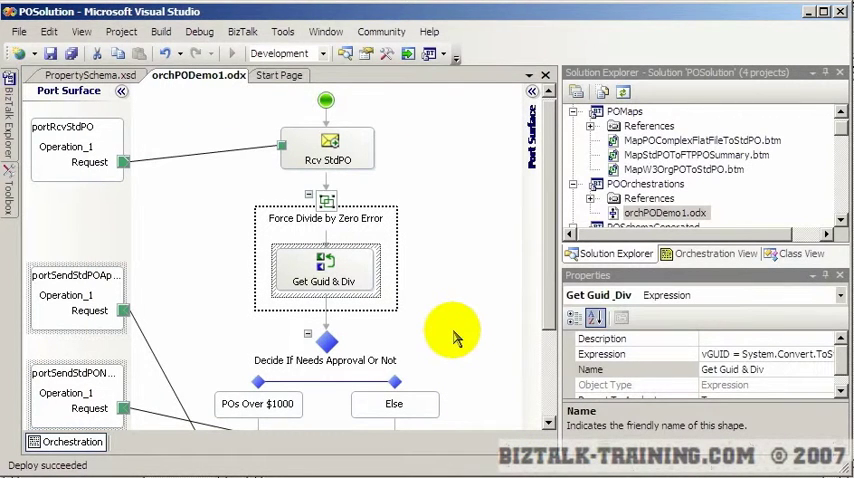
{"action": "mouse_move", "coordinate": [360, 222]}
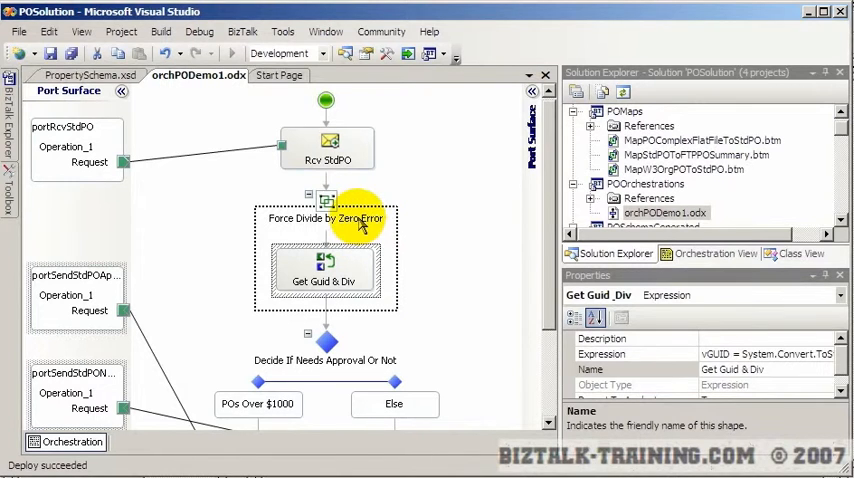
{"action": "left_click", "coordinate": [324, 244]}
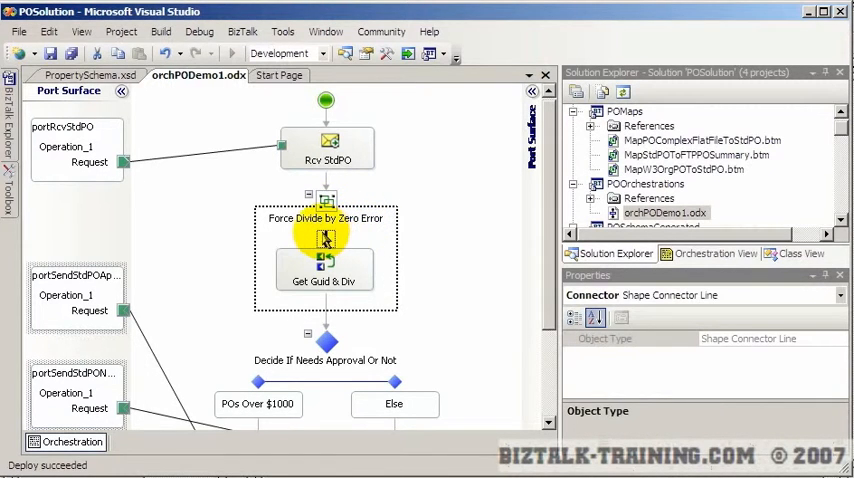
{"action": "right_click", "coordinate": [324, 240]}
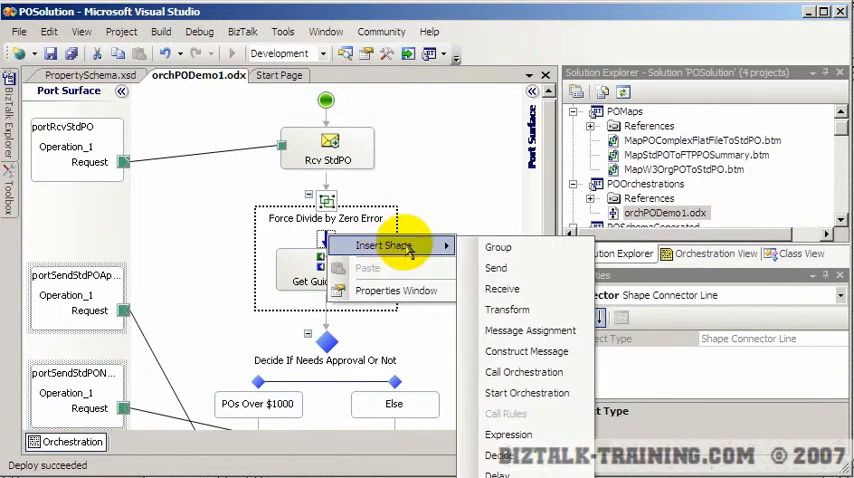
{"action": "mouse_move", "coordinate": [384, 246]}
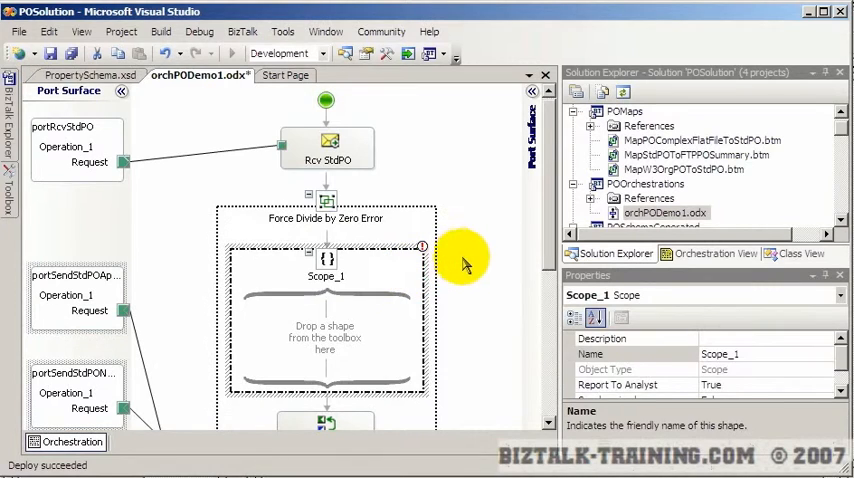
{"action": "scroll", "scroll_direction": "down", "scroll_amount": 3}
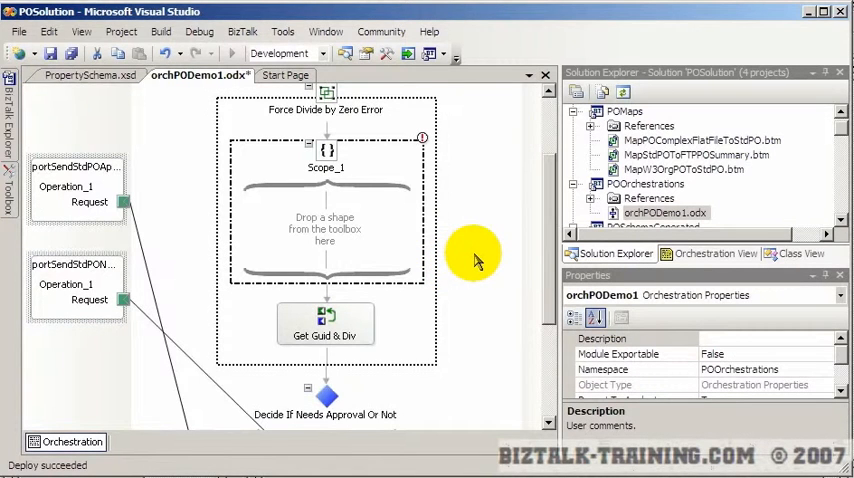
{"action": "mouse_move", "coordinate": [478, 230]}
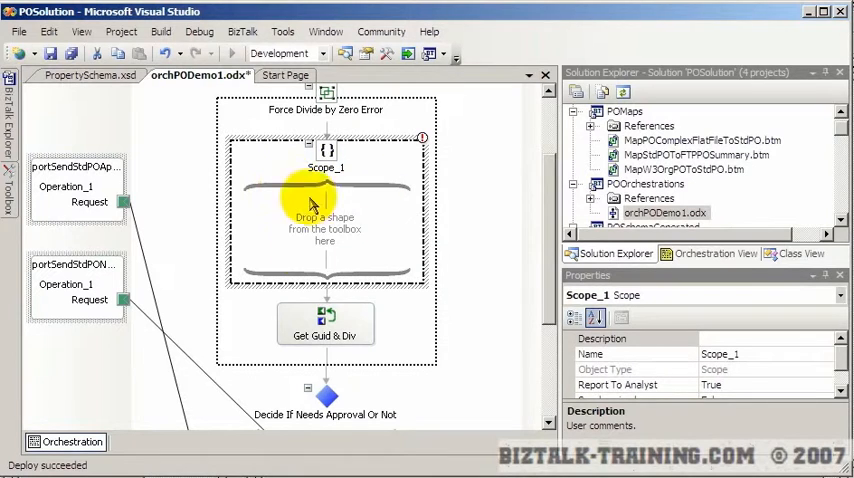
{"action": "mouse_move", "coordinate": [324, 324]}
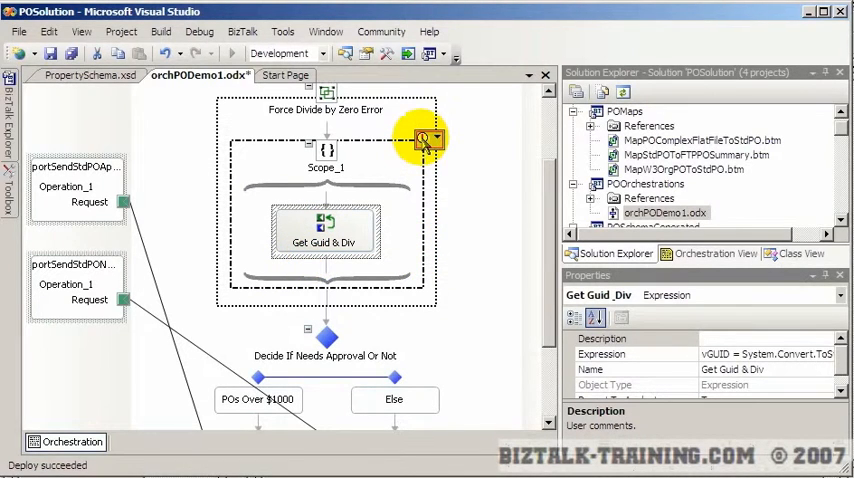
Show Scope_1's transaction type choices from its smart tag.
{"action": "left_click", "coordinate": [430, 140]}
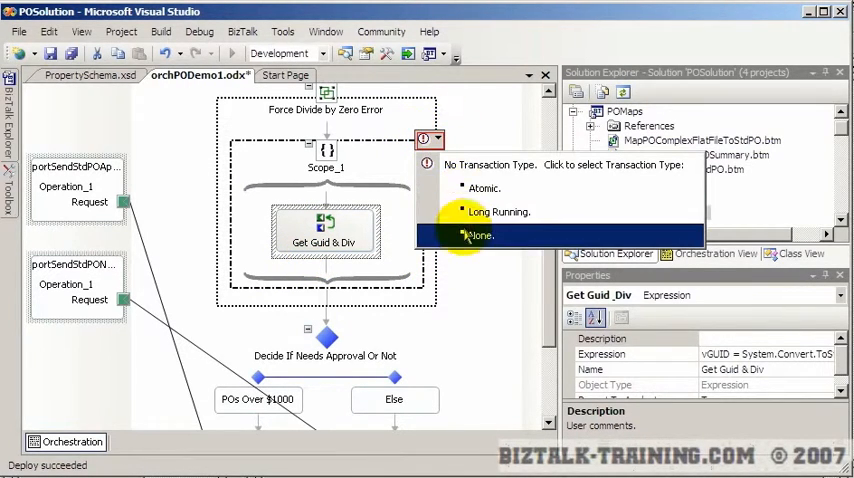
{"action": "mouse_move", "coordinate": [488, 164]}
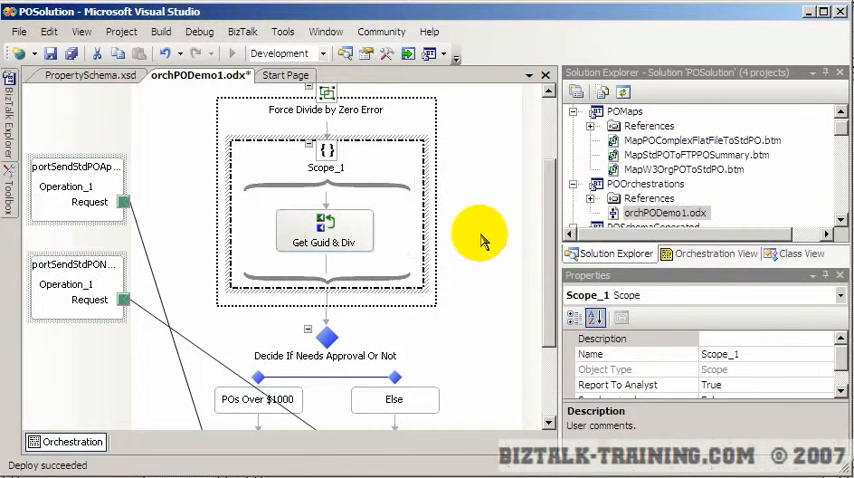
{"action": "mouse_move", "coordinate": [330, 168]}
{"action": "type", "text": "CatchE"}
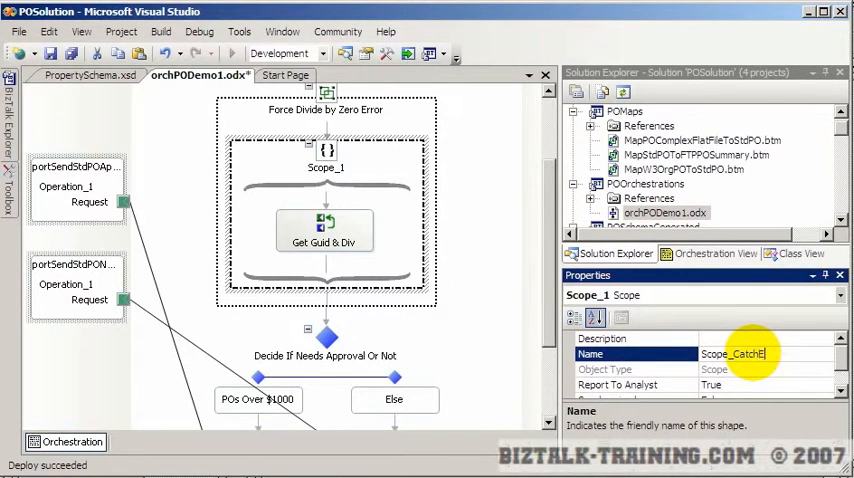
Finish renaming the scope to Scope_CatchErrors and bring up its shape options.
{"action": "type", "text": "rrors"}
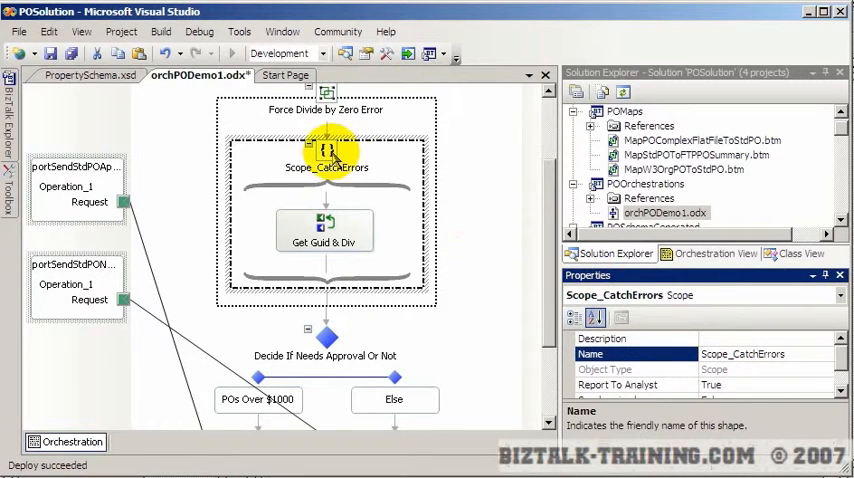
{"action": "right_click", "coordinate": [326, 156]}
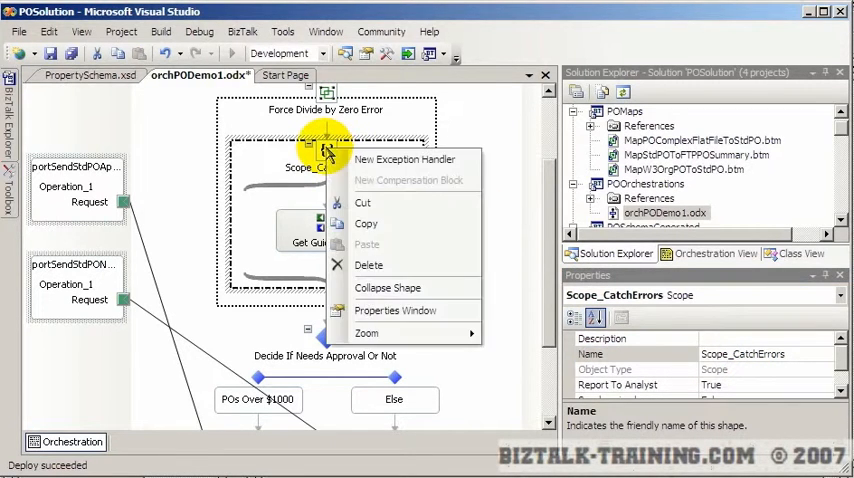
{"action": "mouse_move", "coordinate": [404, 160]}
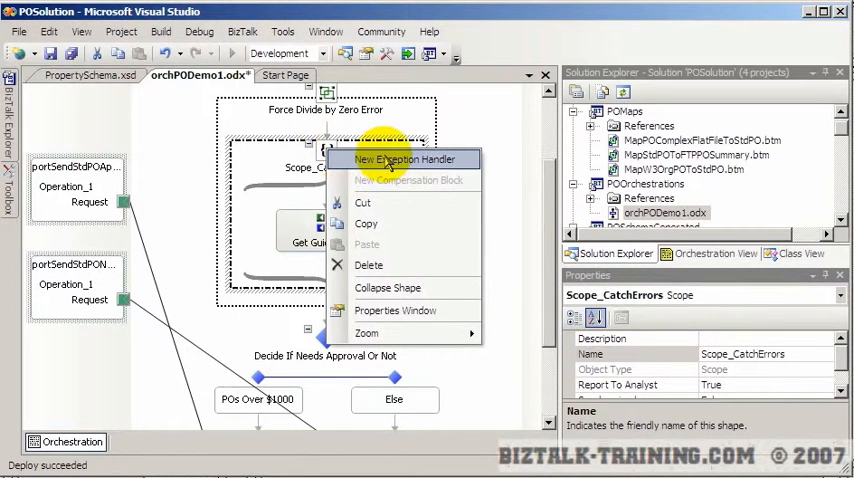
Add exception handler CatchException_1 to the scope and reveal its missing-type warning.
{"action": "left_click", "coordinate": [402, 160]}
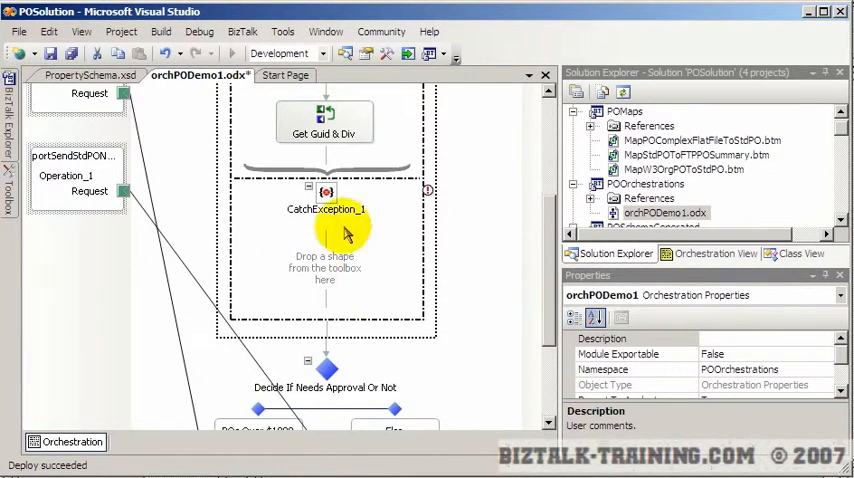
{"action": "scroll", "scroll_direction": "up", "scroll_amount": 3}
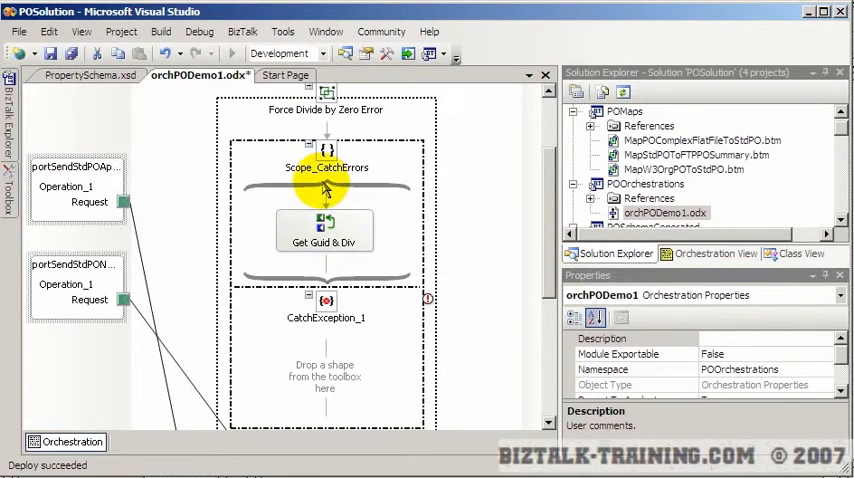
{"action": "left_click", "coordinate": [324, 230]}
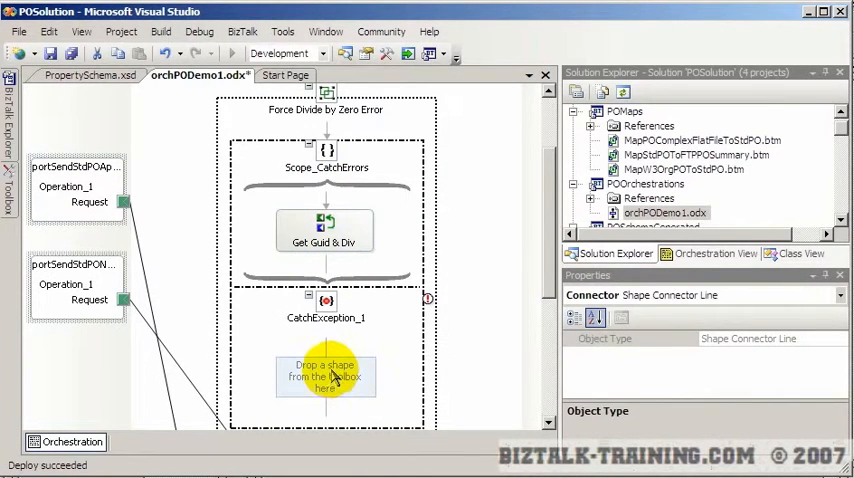
{"action": "scroll", "scroll_direction": "down", "scroll_amount": 3}
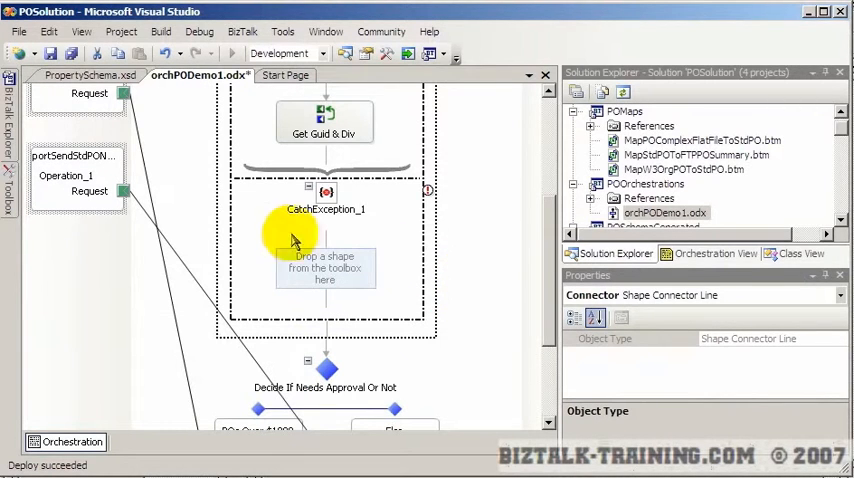
{"action": "left_click", "coordinate": [430, 192]}
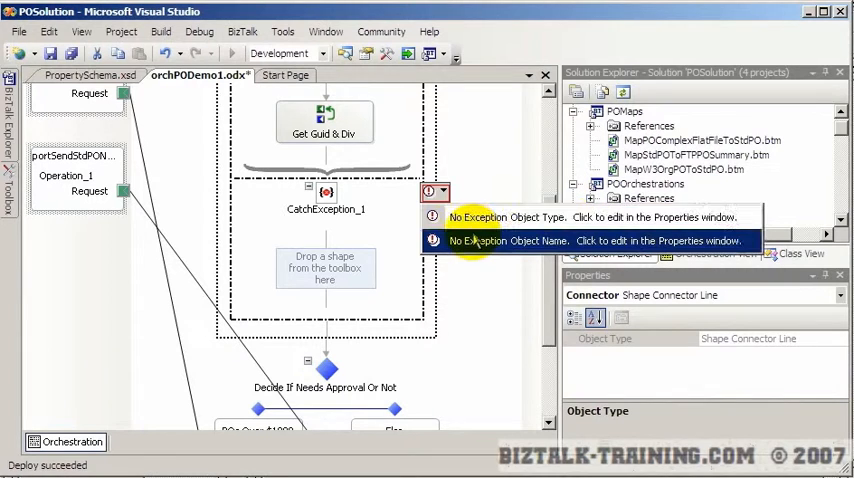
{"action": "mouse_move", "coordinate": [322, 232]}
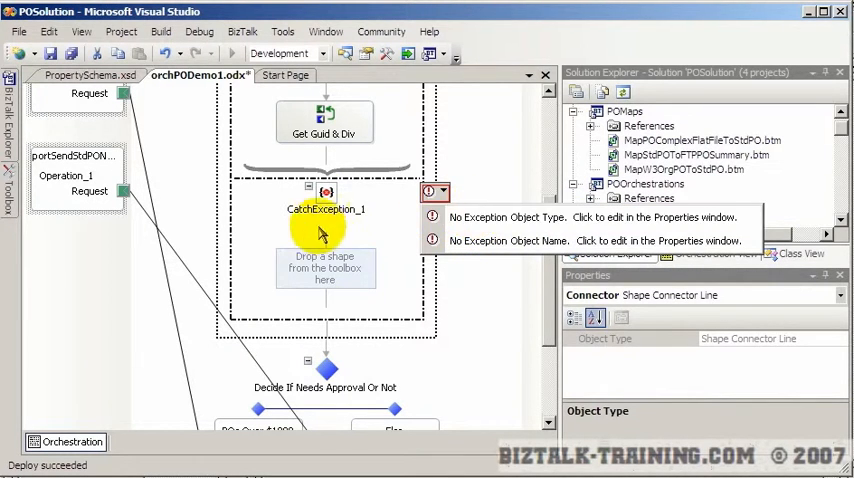
Set CatchException_1's Exception Object Type to General Exception in Properties.
{"action": "left_click", "coordinate": [324, 200]}
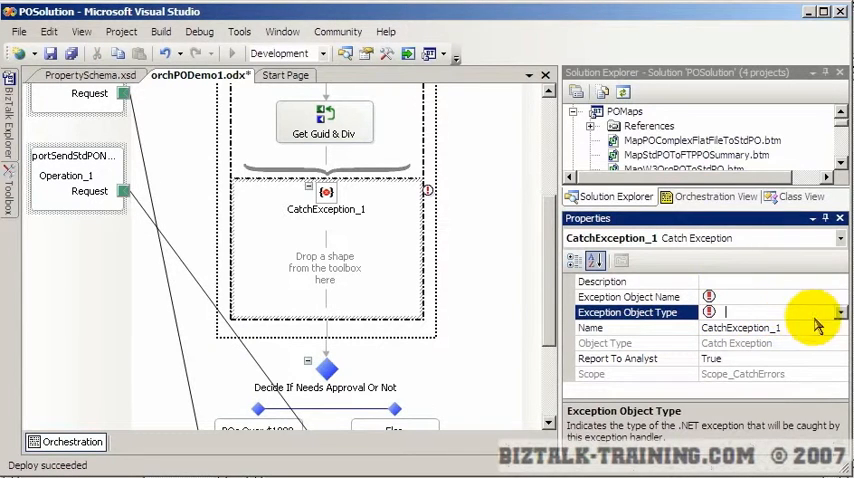
{"action": "left_click", "coordinate": [838, 312]}
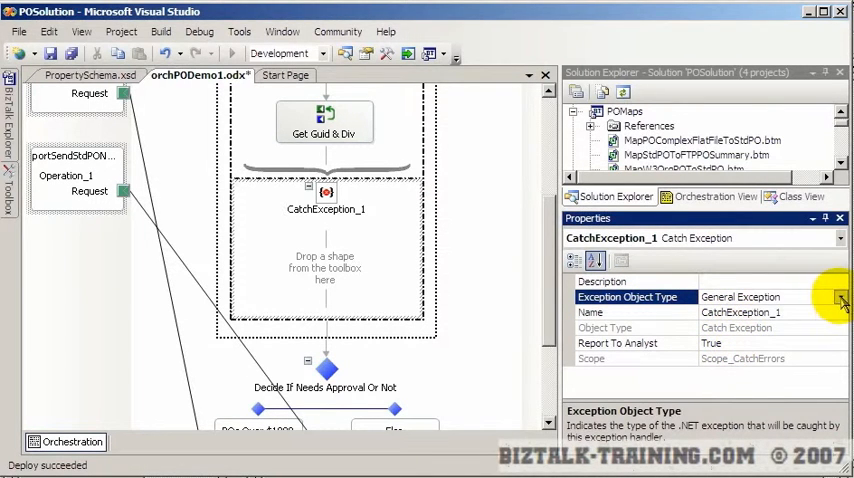
Choose System.Exception from mscorlib as the caught type and start naming the object ex.
{"action": "left_click", "coordinate": [840, 296]}
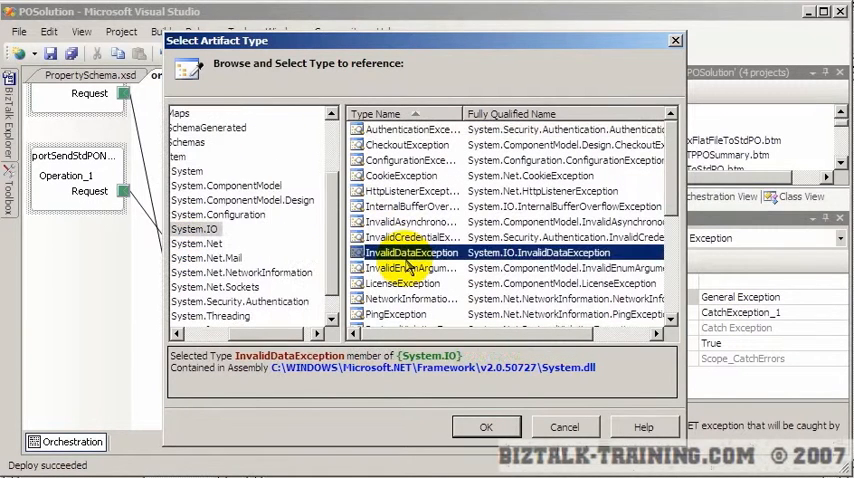
{"action": "scroll", "scroll_direction": "down", "scroll_amount": 3}
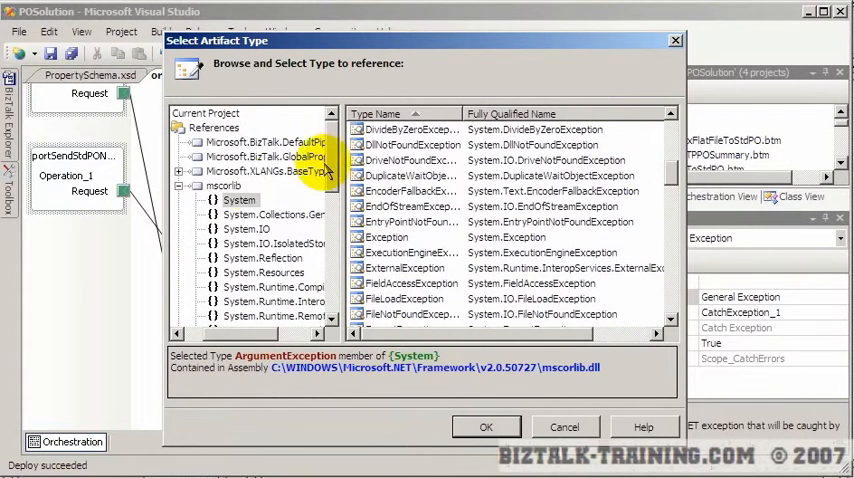
{"action": "left_click", "coordinate": [240, 200]}
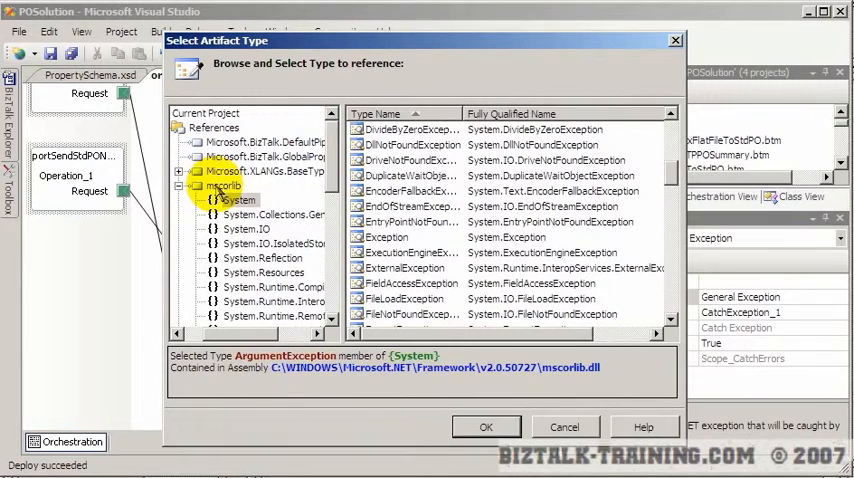
{"action": "left_click", "coordinate": [392, 236]}
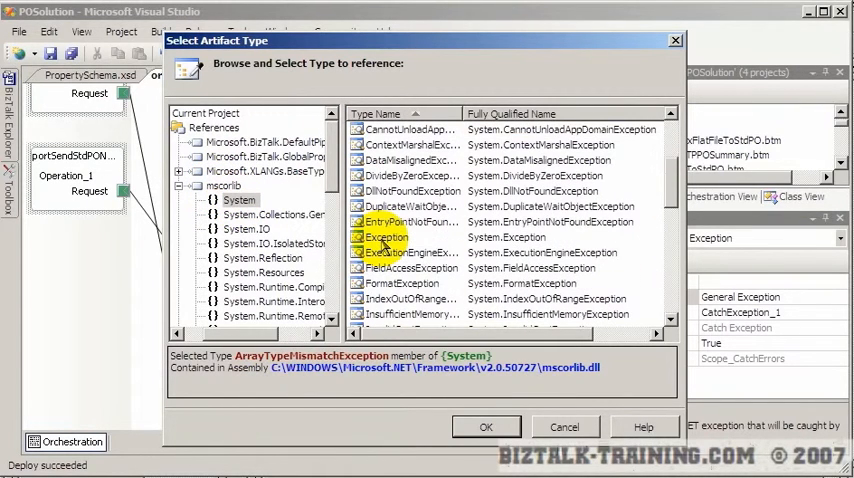
{"action": "left_click", "coordinate": [484, 428]}
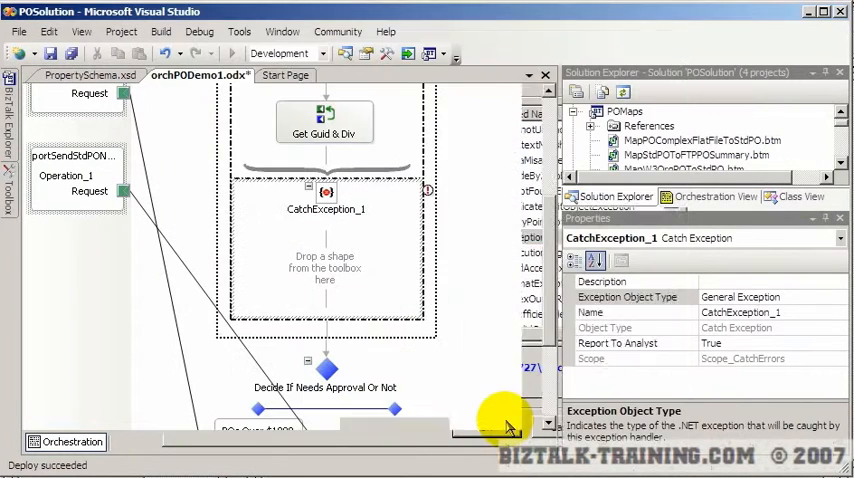
{"action": "left_click", "coordinate": [628, 296]}
{"action": "type", "text": "ex"}
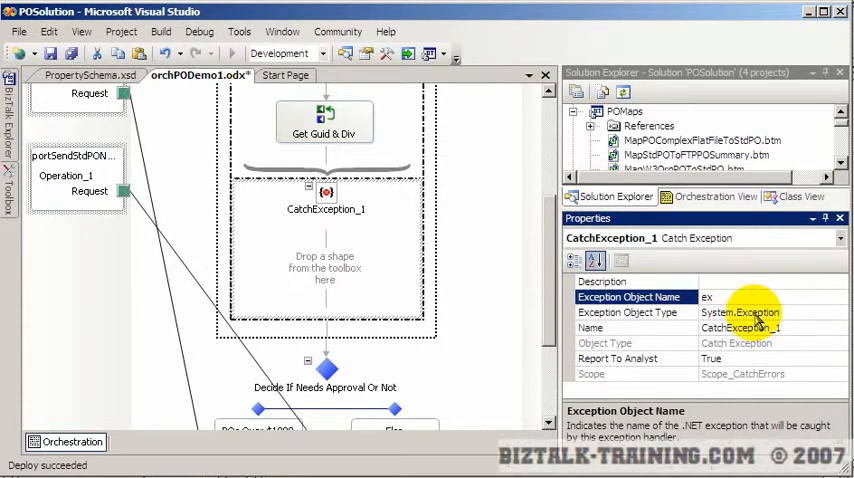
Commit the exception object name and add the Handle Div by Zero expression shape.
{"action": "left_click", "coordinate": [324, 268]}
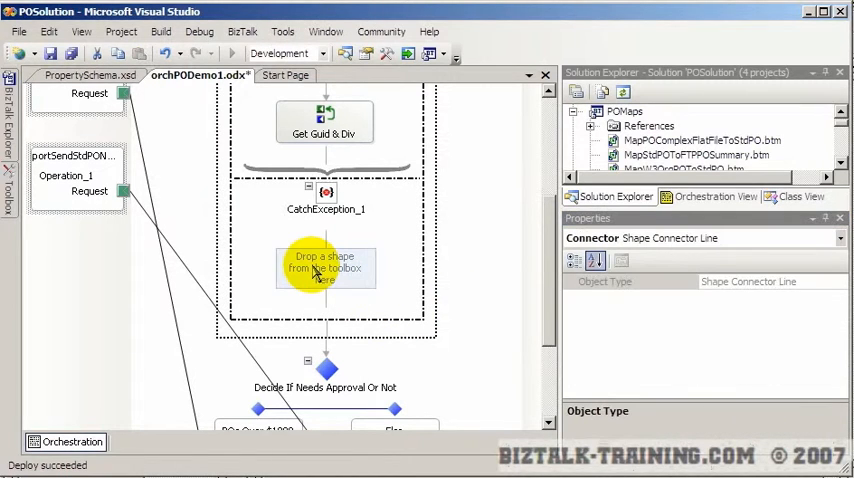
{"action": "left_click", "coordinate": [324, 120]}
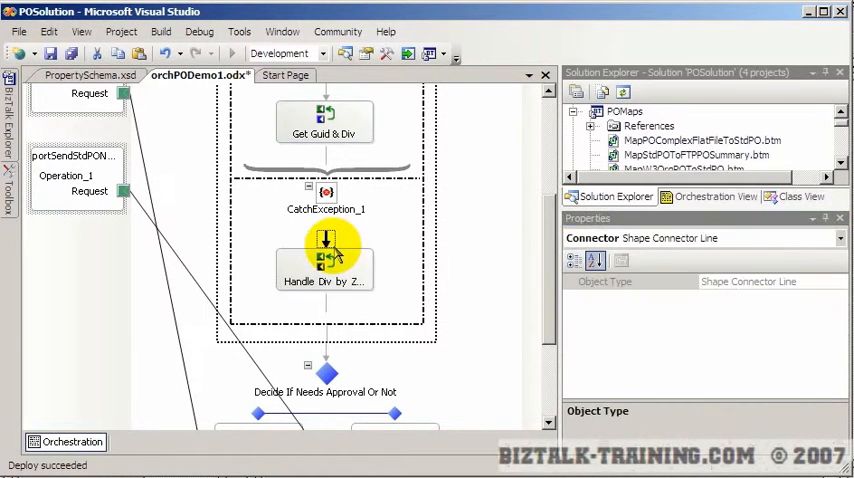
Enter the expression x = 0; in the Handle Div by Zero shape's editor.
{"action": "double_click", "coordinate": [324, 260]}
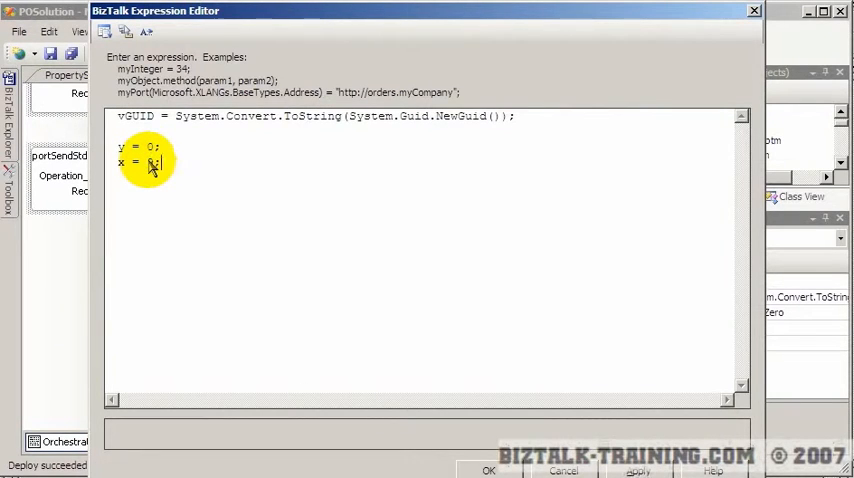
{"action": "type", "text": "9"}
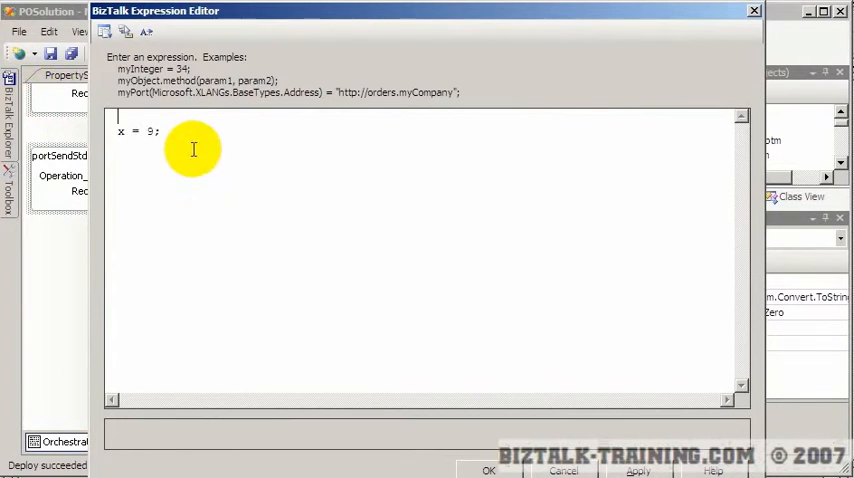
{"action": "type", "text": "0"}
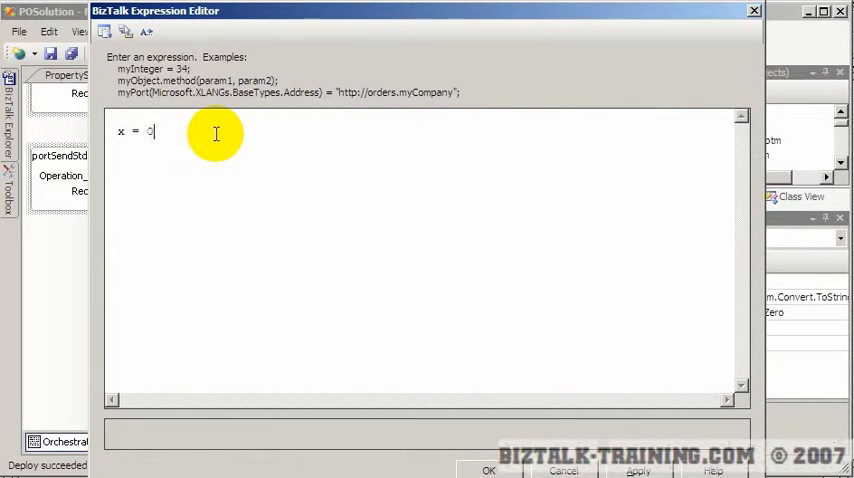
{"action": "type", "text": ";"}
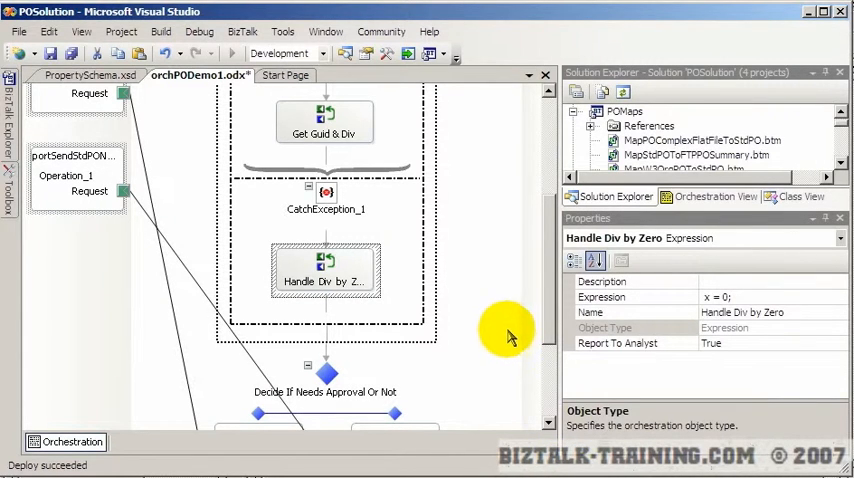
{"action": "mouse_move", "coordinate": [490, 276]}
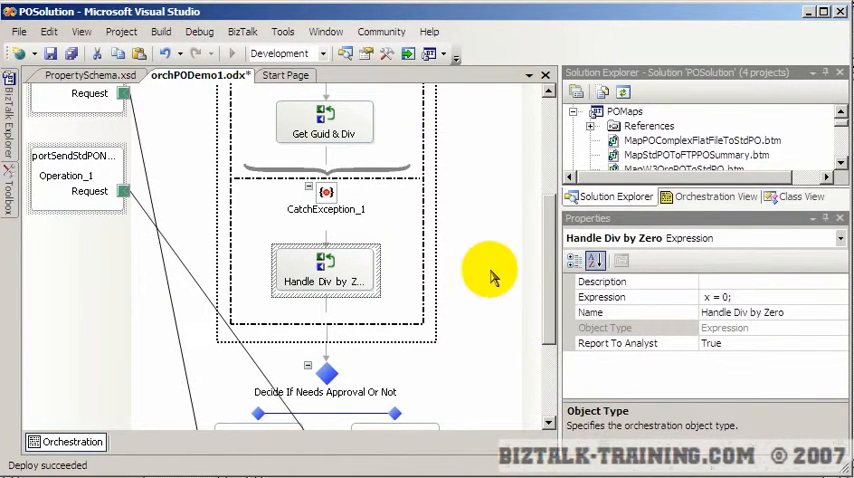
{"action": "mouse_move", "coordinate": [512, 272]}
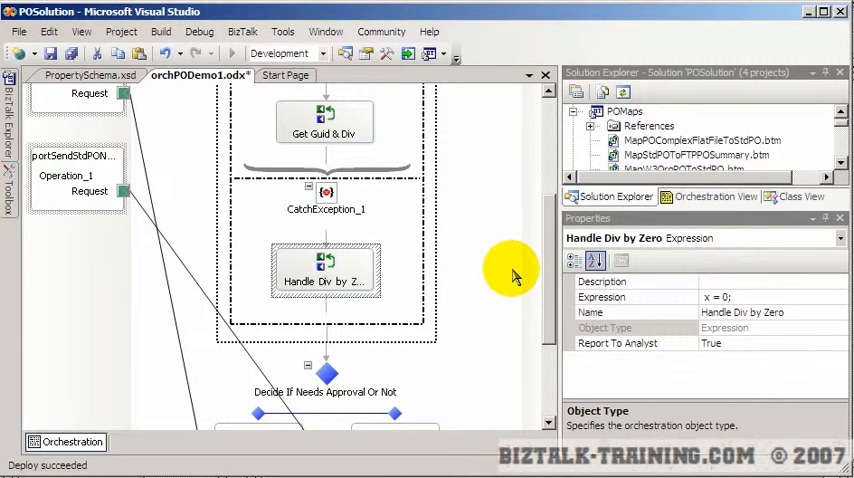
{"action": "mouse_move", "coordinate": [544, 278]}
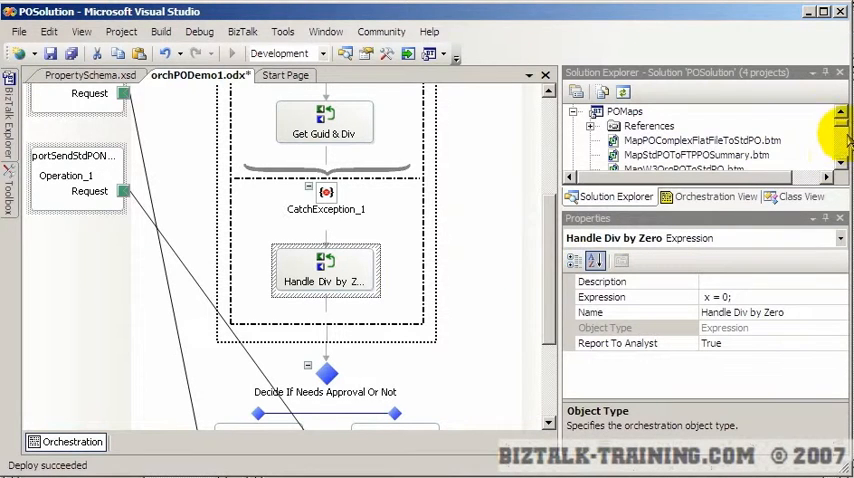
{"action": "left_click", "coordinate": [660, 112]}
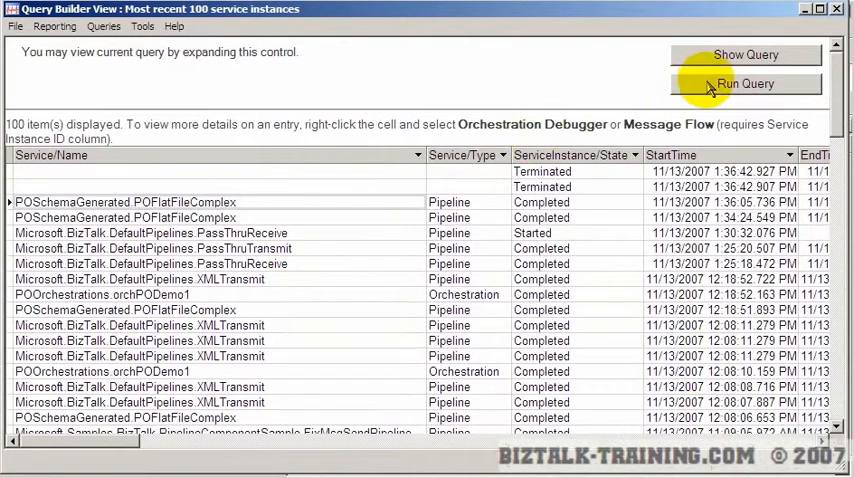
Run the query, sort by start time and select the newest Completed orchPODemo1 instance.
{"action": "left_click", "coordinate": [744, 84]}
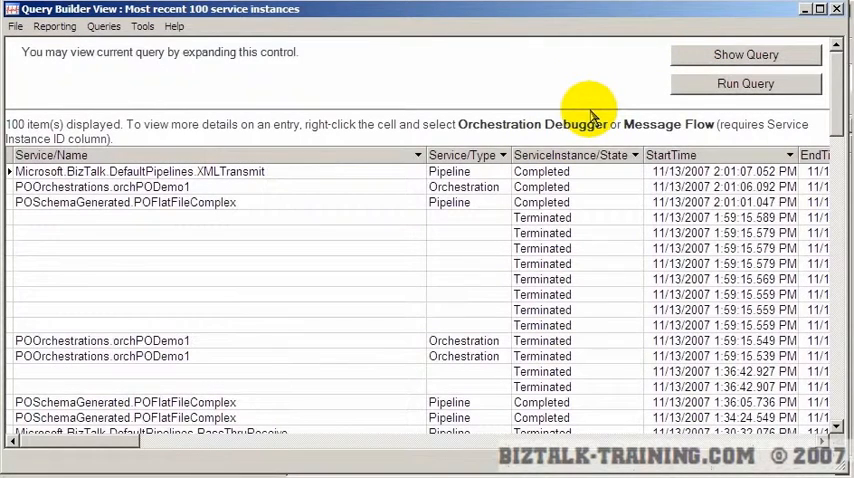
{"action": "left_click", "coordinate": [722, 202]}
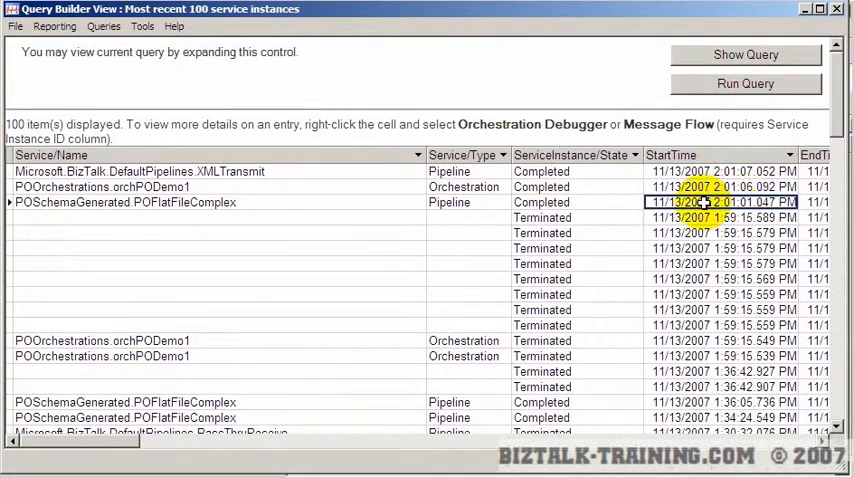
{"action": "left_click", "coordinate": [540, 188]}
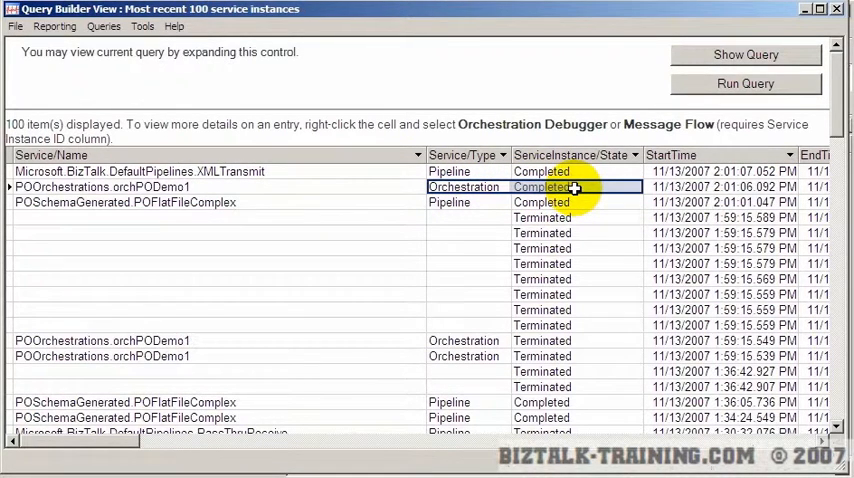
{"action": "mouse_move", "coordinate": [356, 356]}
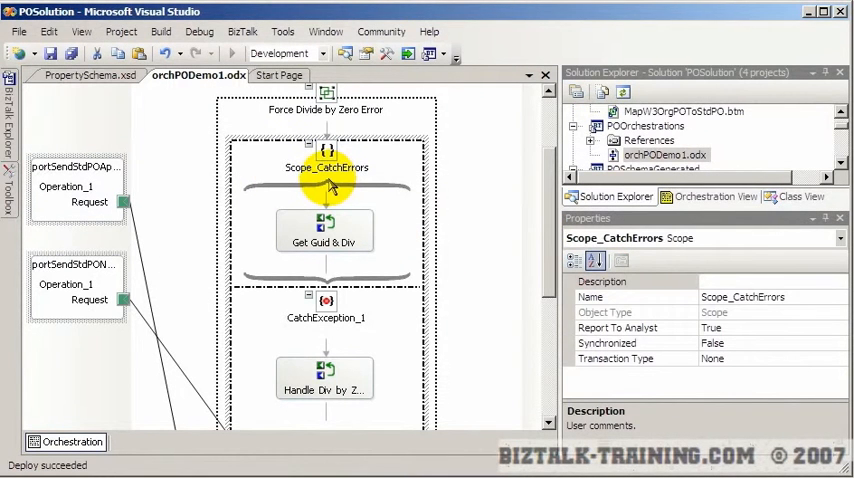
{"action": "mouse_move", "coordinate": [324, 176]}
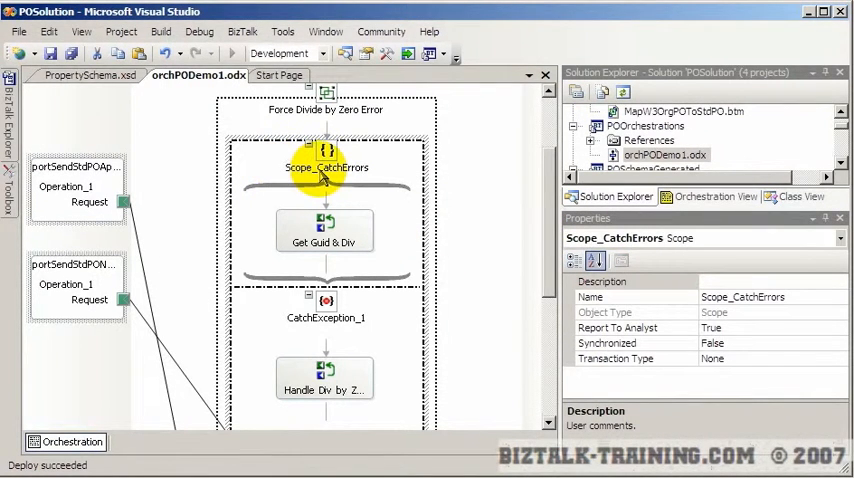
{"action": "mouse_move", "coordinate": [336, 168]}
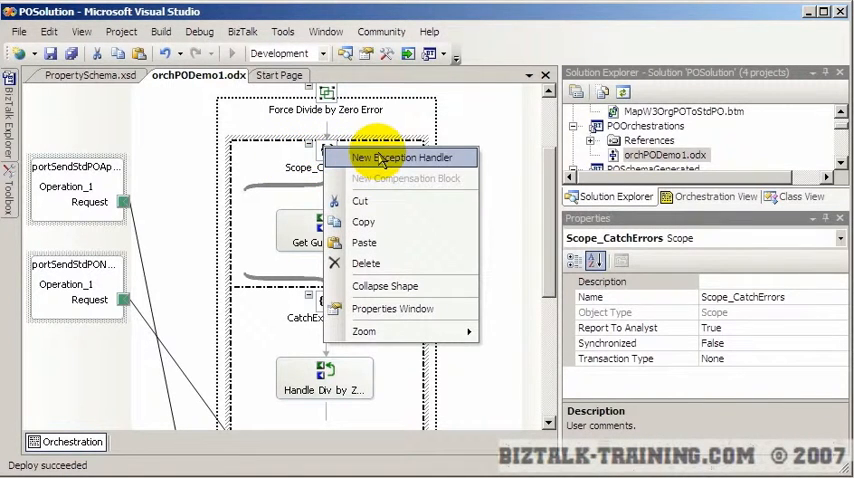
Add a second empty handler CatchException_2 below CatchException_1.
{"action": "left_click", "coordinate": [404, 156]}
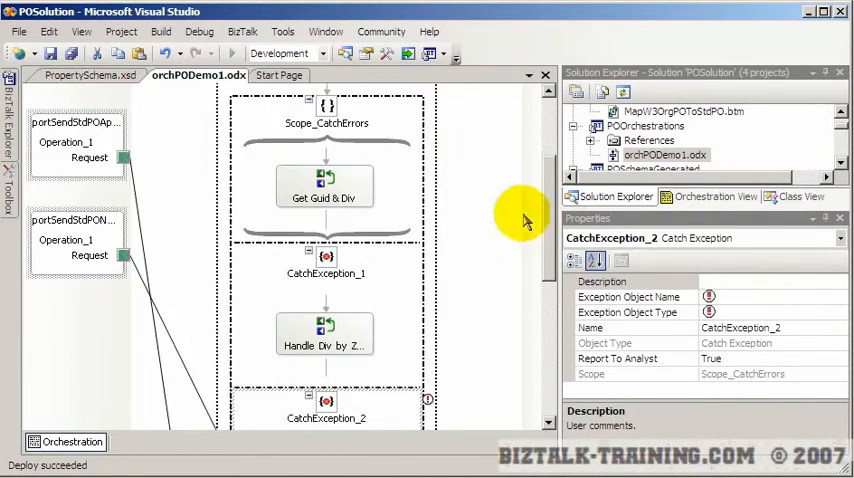
{"action": "scroll", "scroll_direction": "down", "scroll_amount": 3}
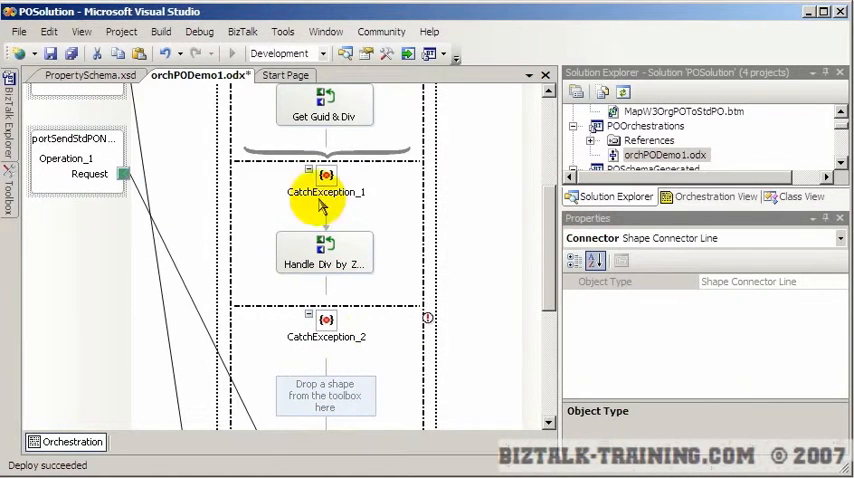
{"action": "left_click", "coordinate": [326, 192]}
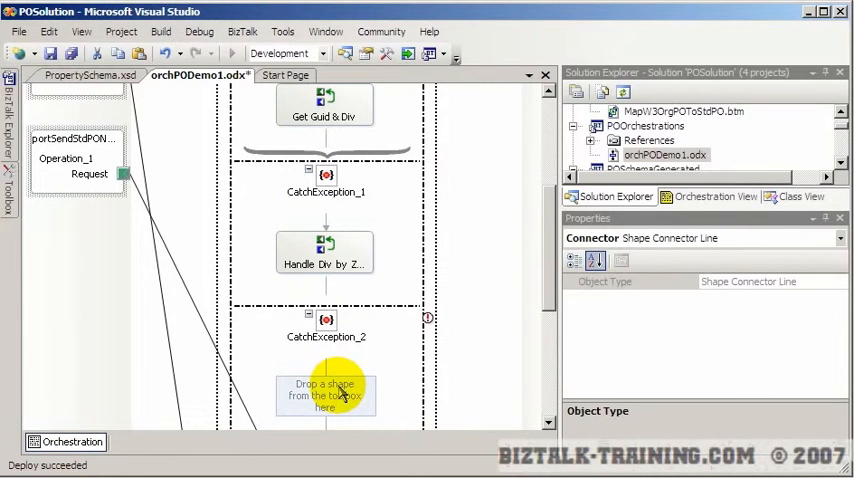
{"action": "mouse_move", "coordinate": [326, 176]}
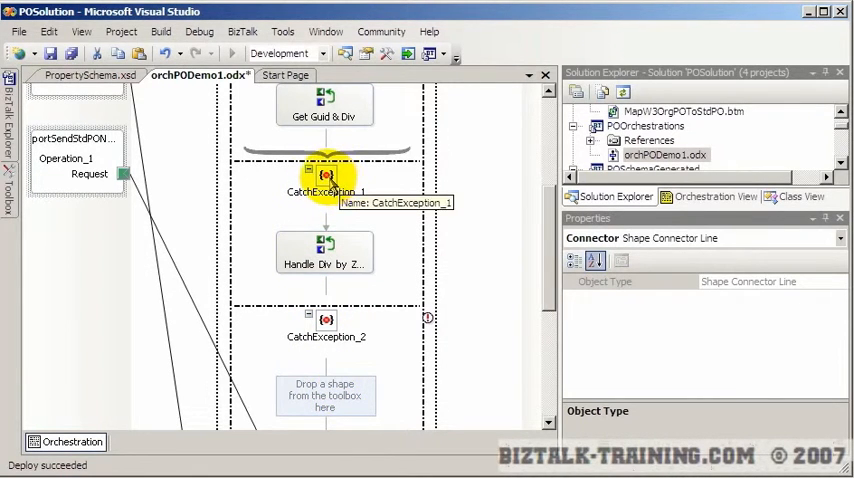
{"action": "mouse_move", "coordinate": [324, 396]}
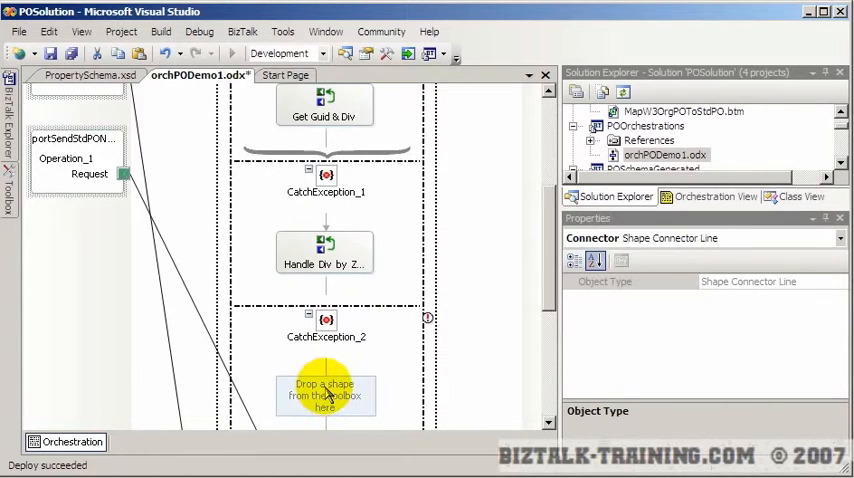
{"action": "scroll", "scroll_direction": "down", "scroll_amount": 3}
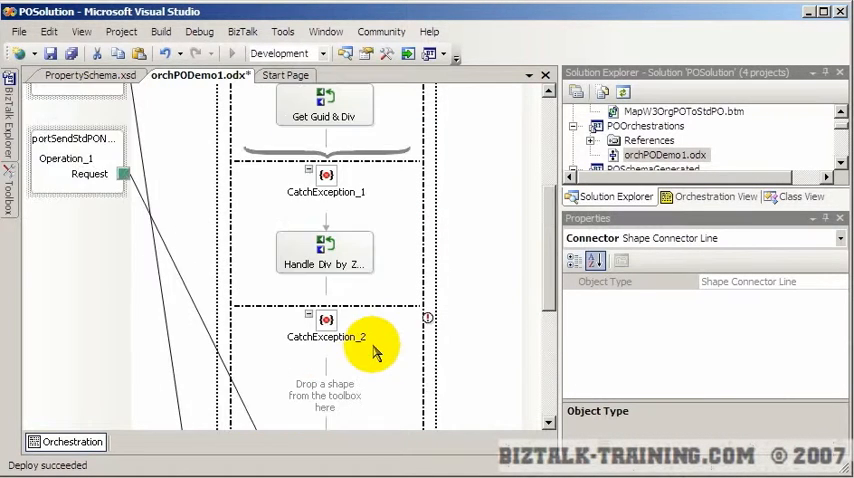
{"action": "left_click", "coordinate": [326, 320]}
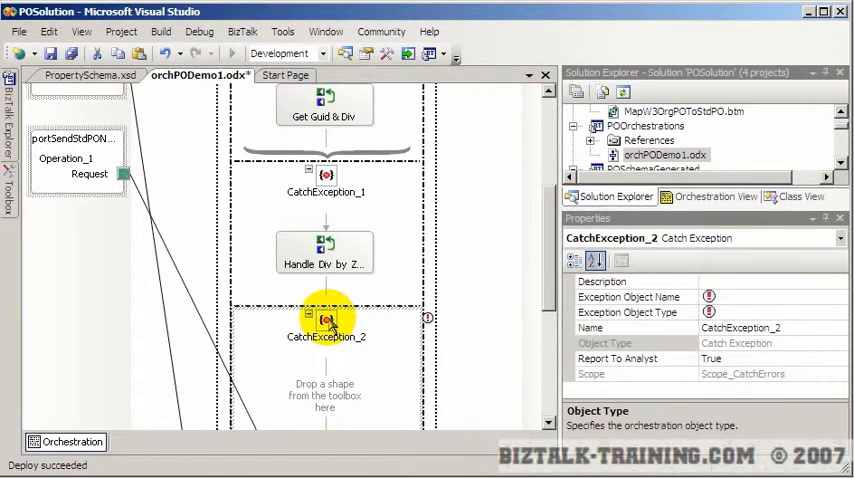